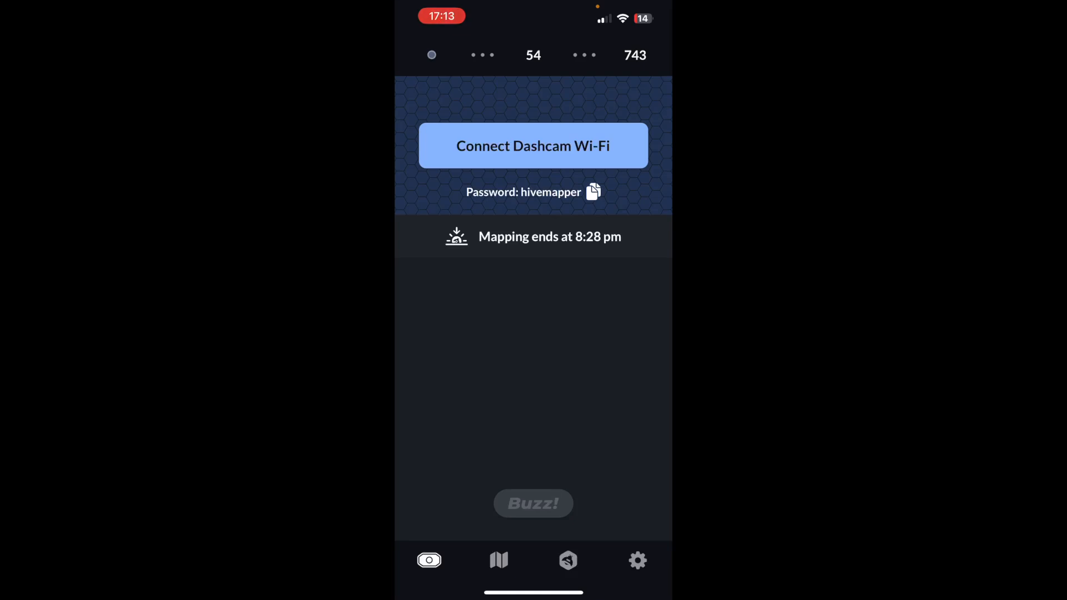
Expand the phone's connectivity panel to show Wi-Fi and Bluetooth status
click(637, 560)
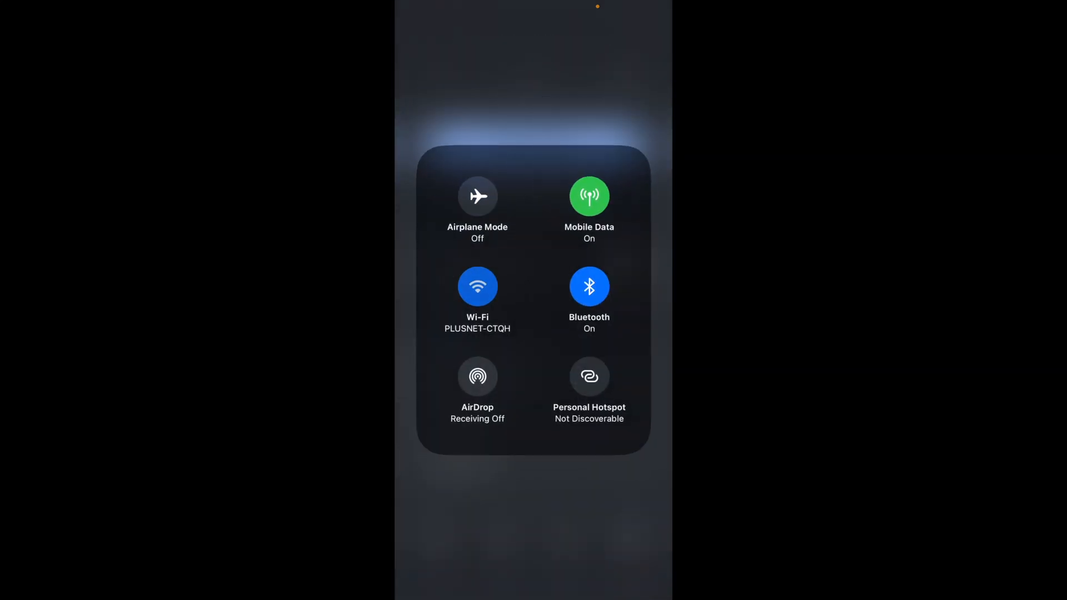
click(477, 286)
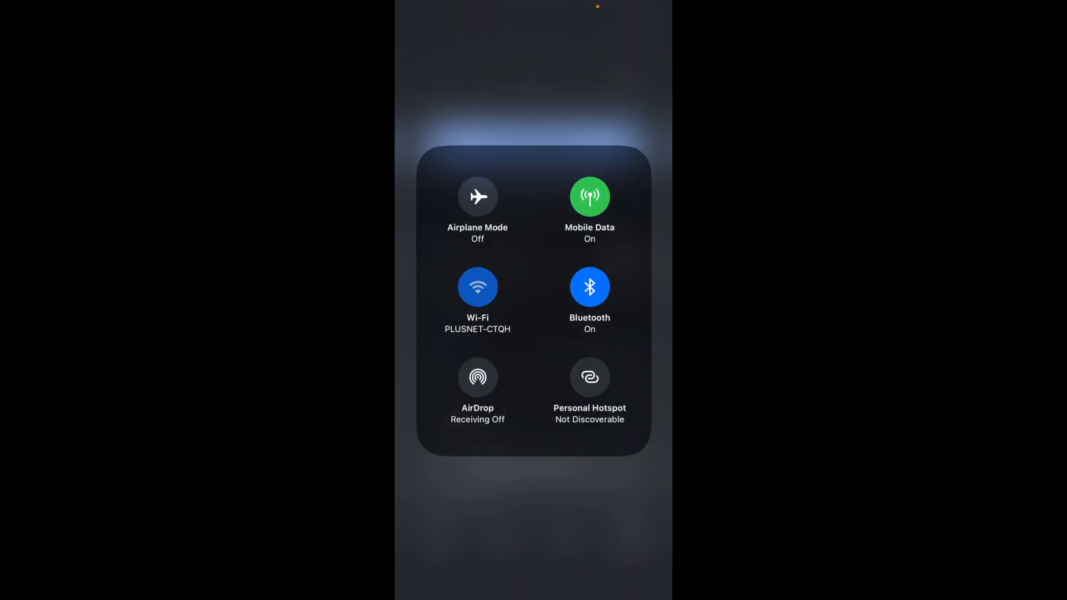
View available Wi-Fi networks, then dismiss Control Center to the home screen
click(477, 286)
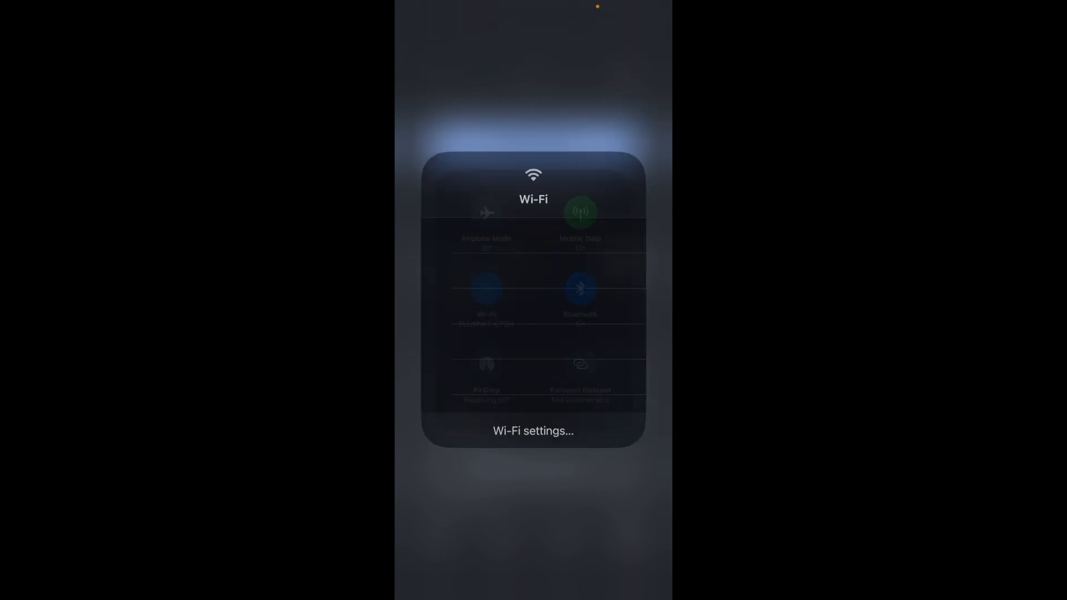
click(486, 288)
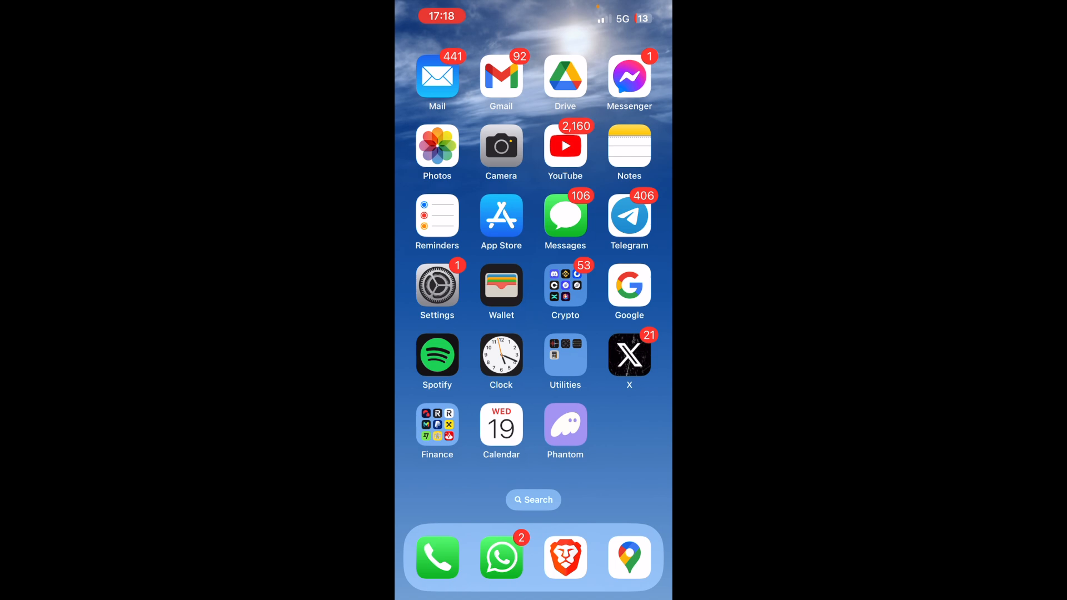
Load the dashcam's local IP page in Brave, getting an error, then open Control Center
click(565, 557)
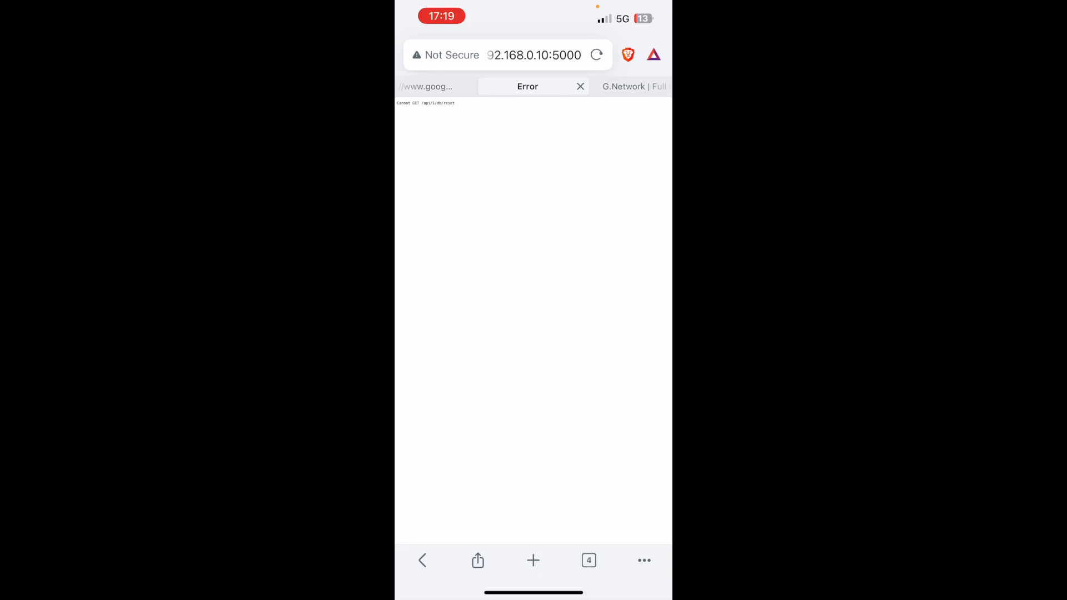
click(507, 55)
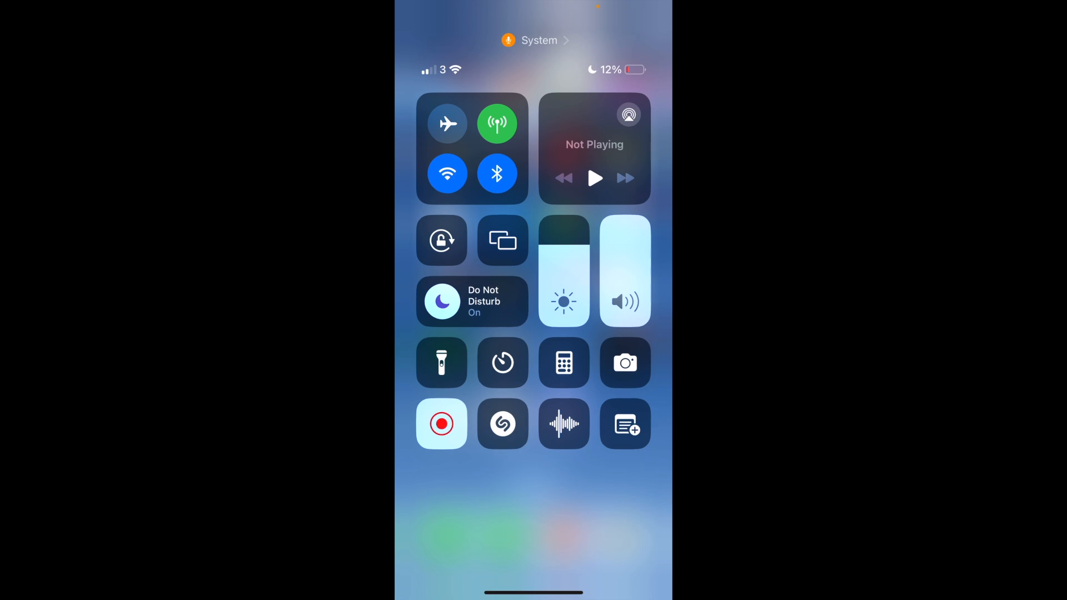
Dismiss the control panel into Hivemapper's loading dashcam screen, then go to the home screen
click(447, 173)
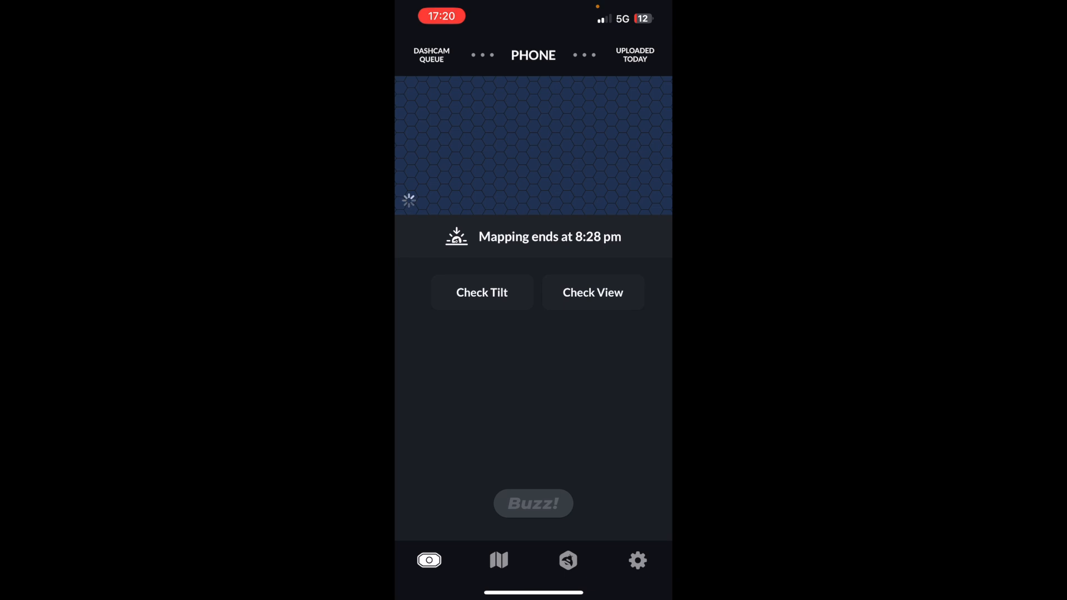
click(637, 560)
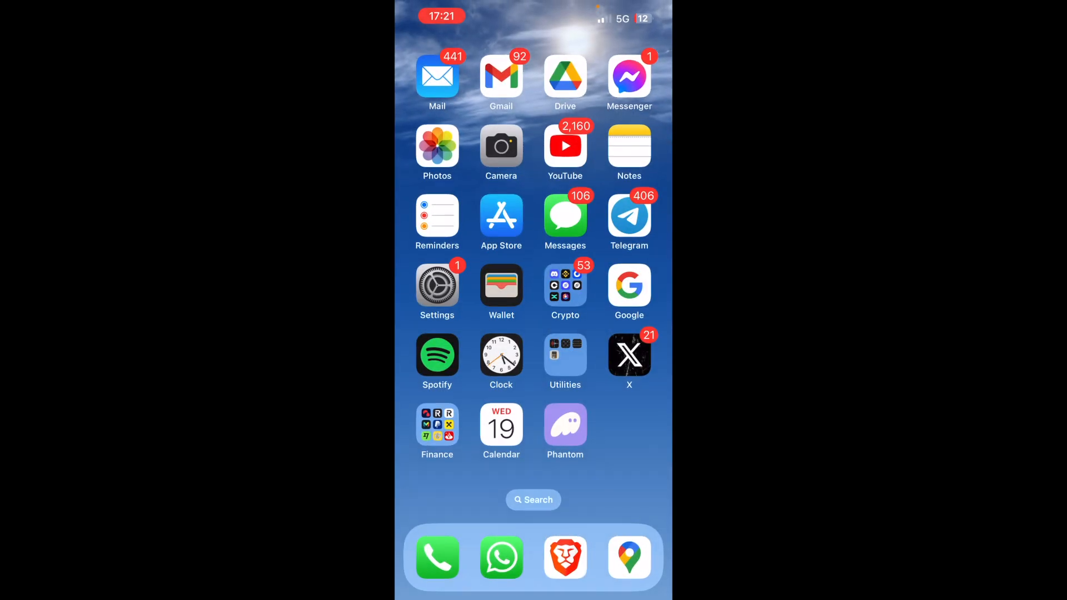
Launch Hivemapper and scroll its dashcam settings down to firmware version 4.8.10
click(533, 500)
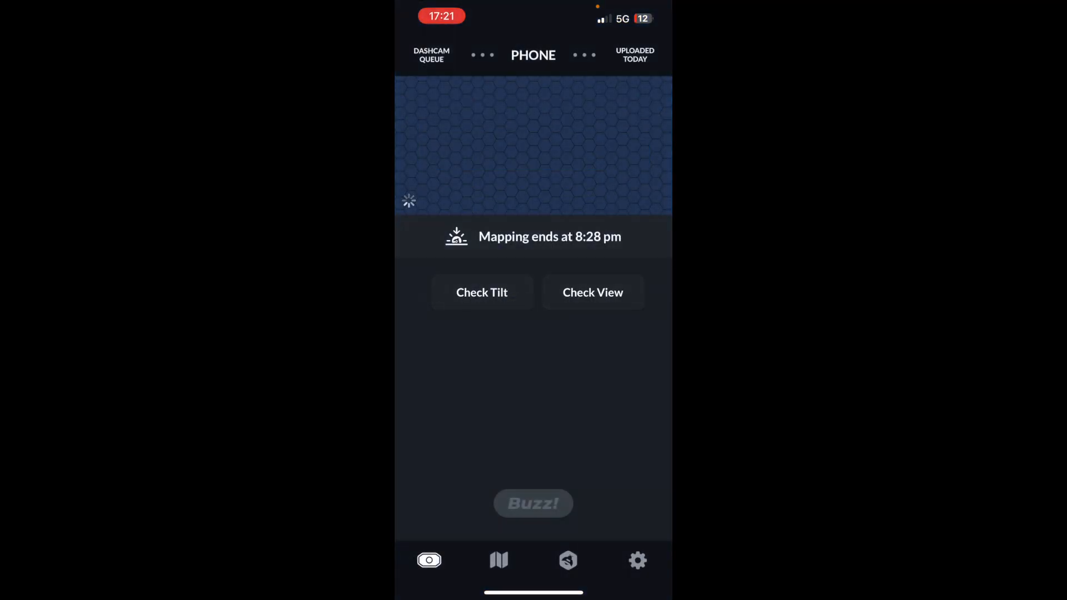
click(637, 561)
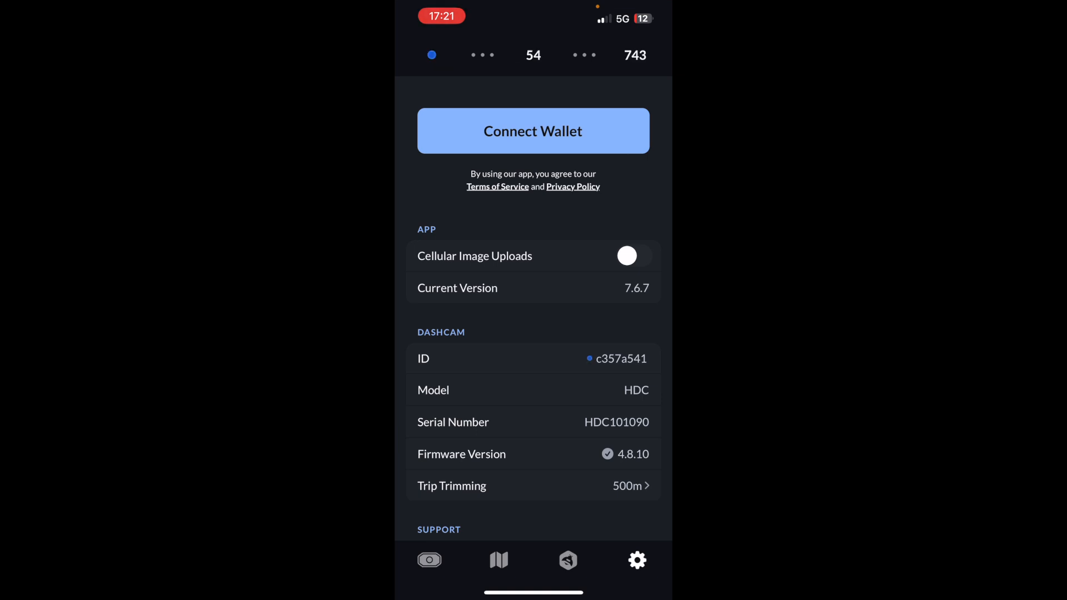
scroll(down, 3)
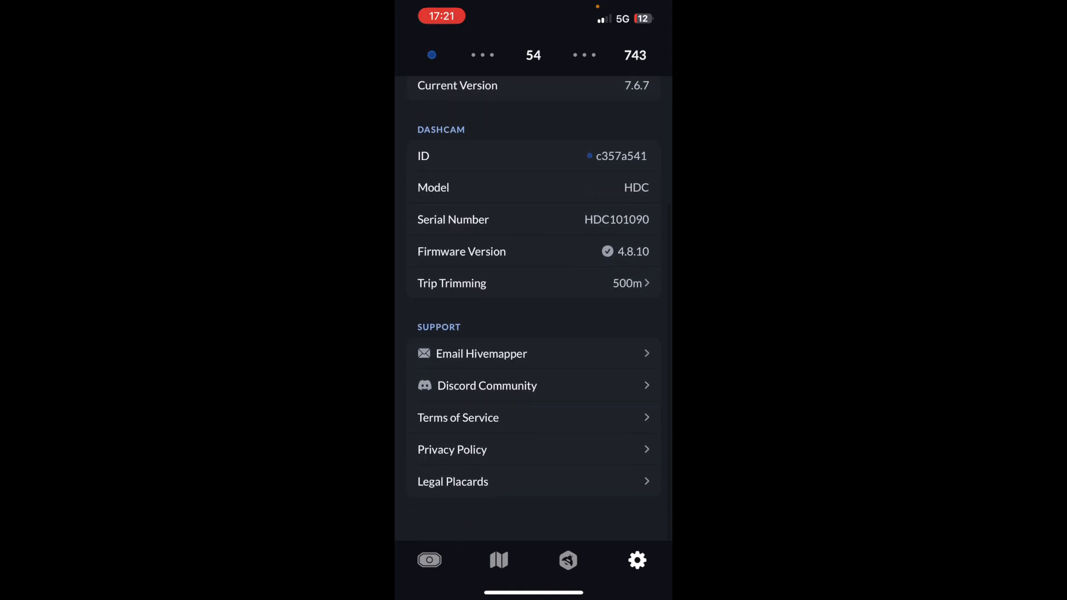
scroll(down, 3)
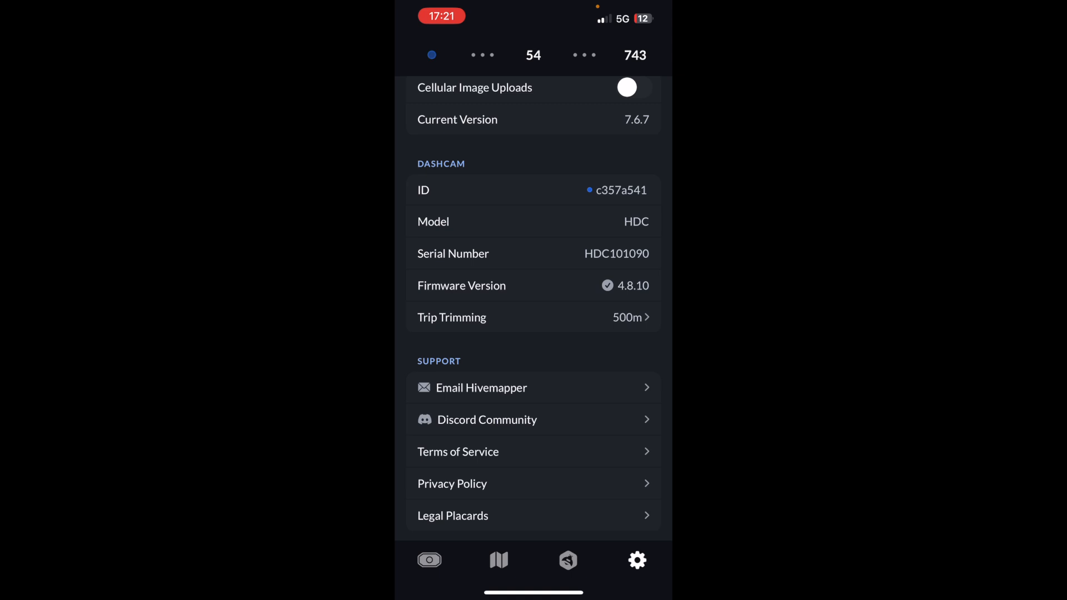
scroll(down, 3)
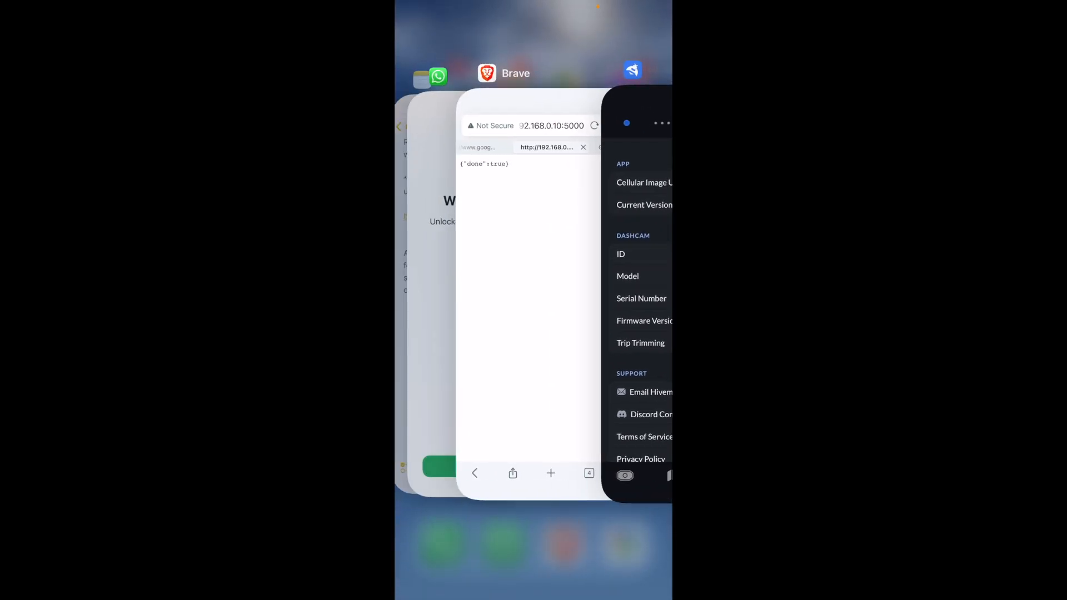
Switch back to Hivemapper and show the dashcam settings with firmware 4.8.10
click(533, 273)
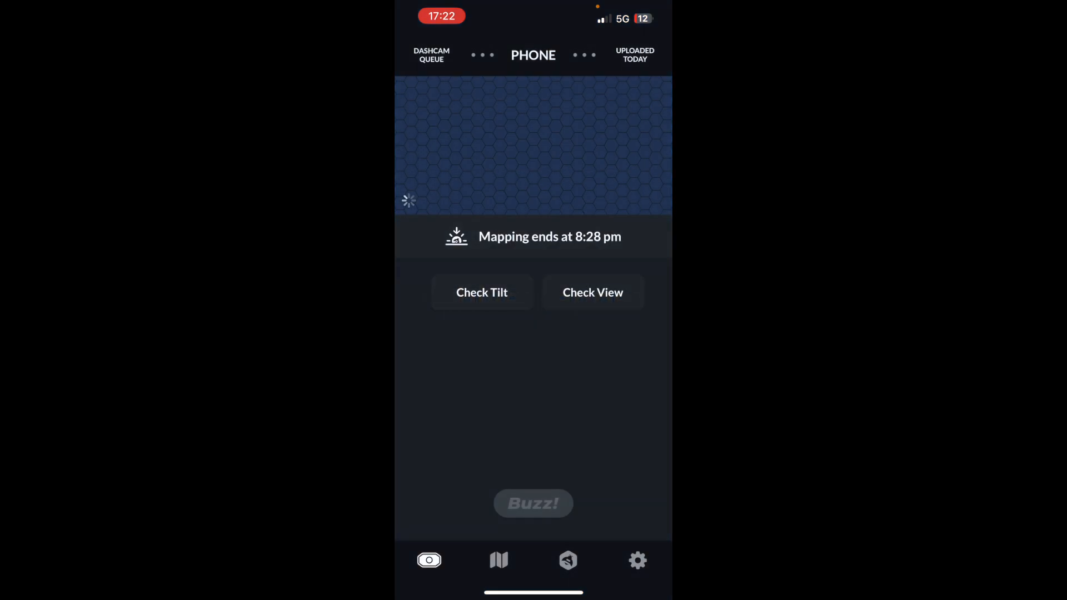
click(637, 560)
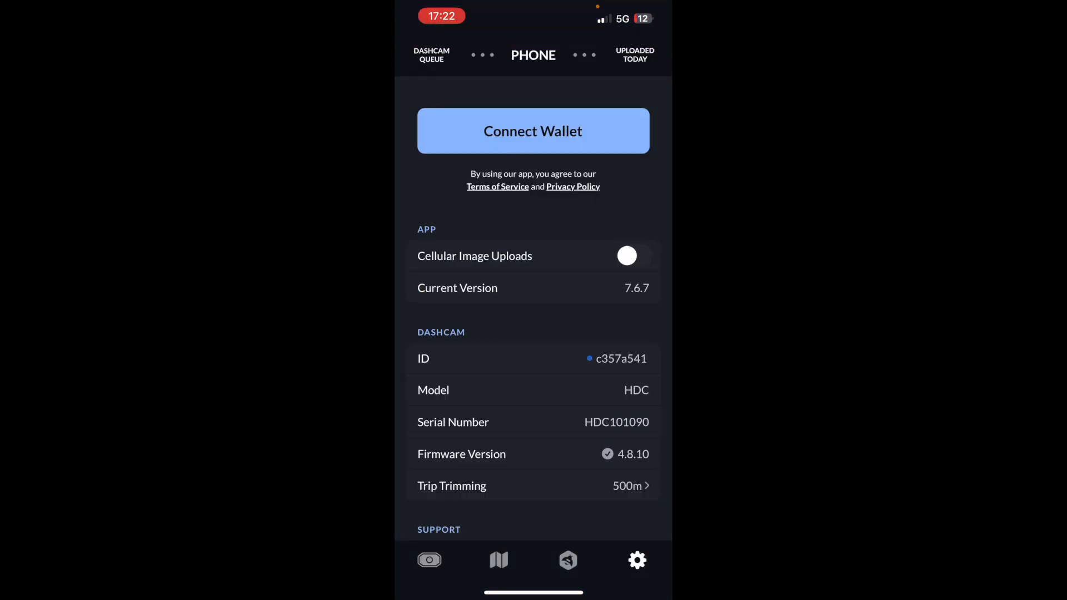